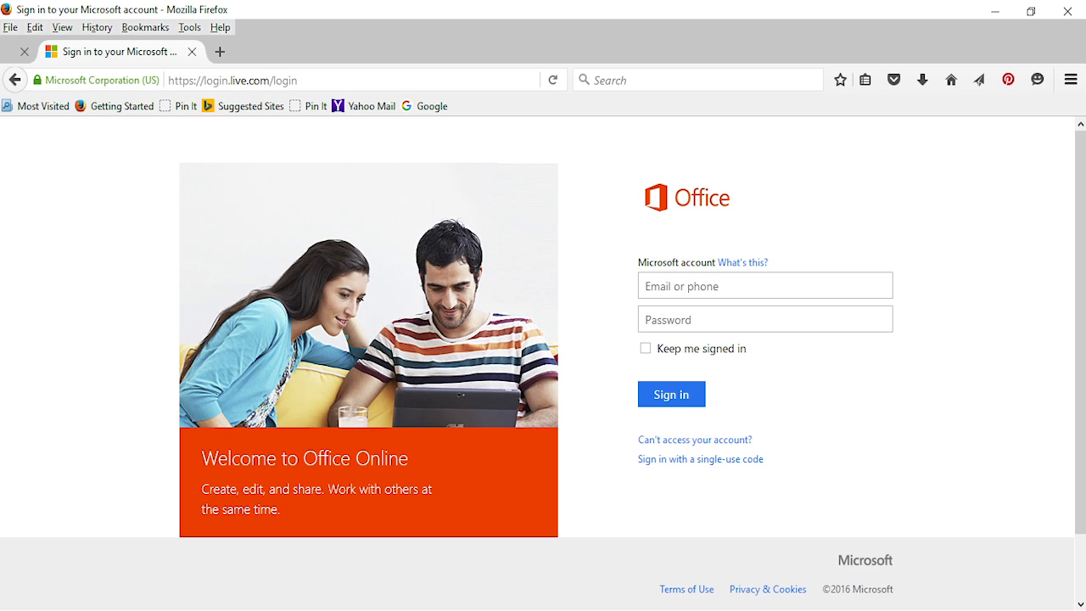
Enter the account password and sign in to reach the My Office Account page.
text(password)
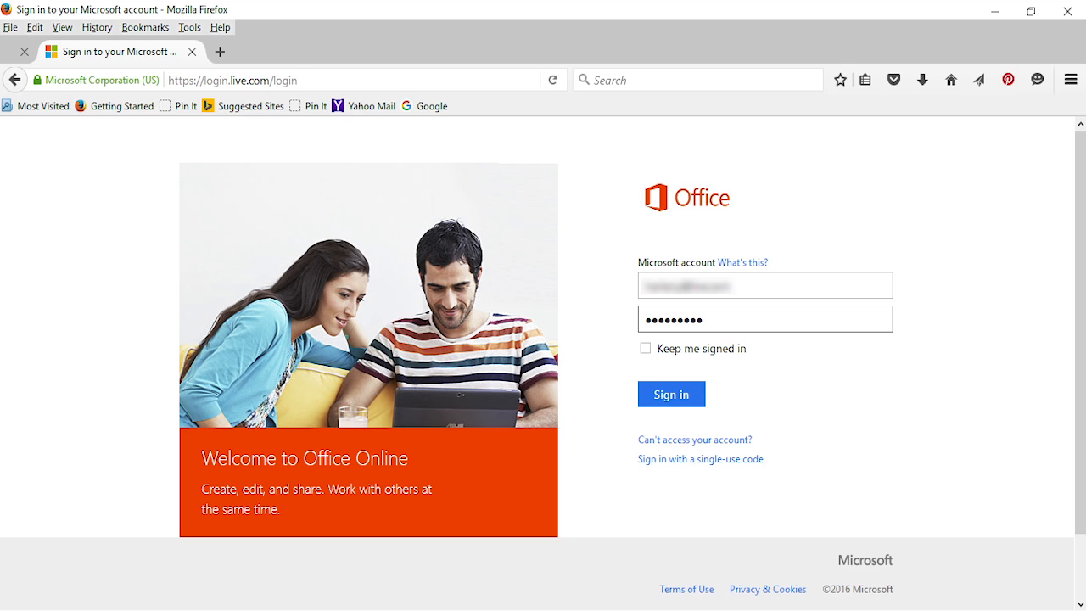
click(671, 394)
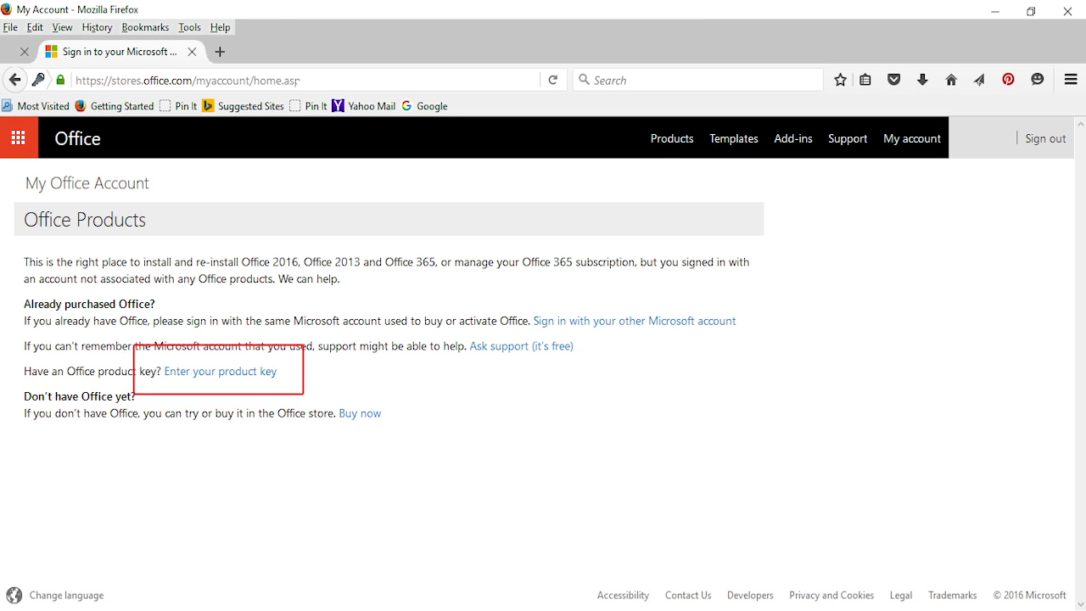
Redeem the product key, accept country and language, and install Office Home & Student 2016.
click(219, 371)
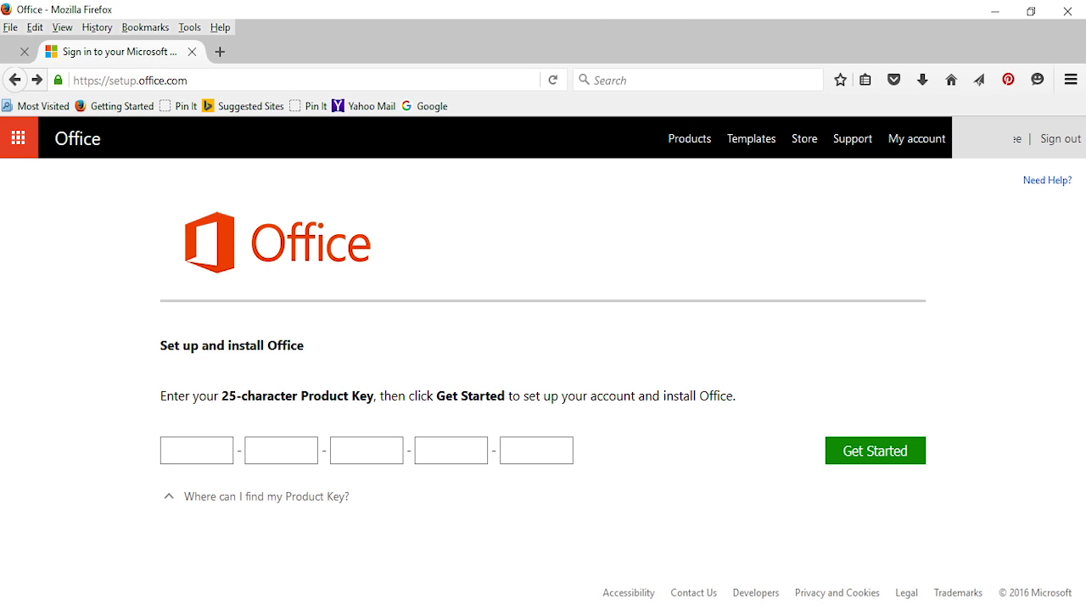
click(875, 449)
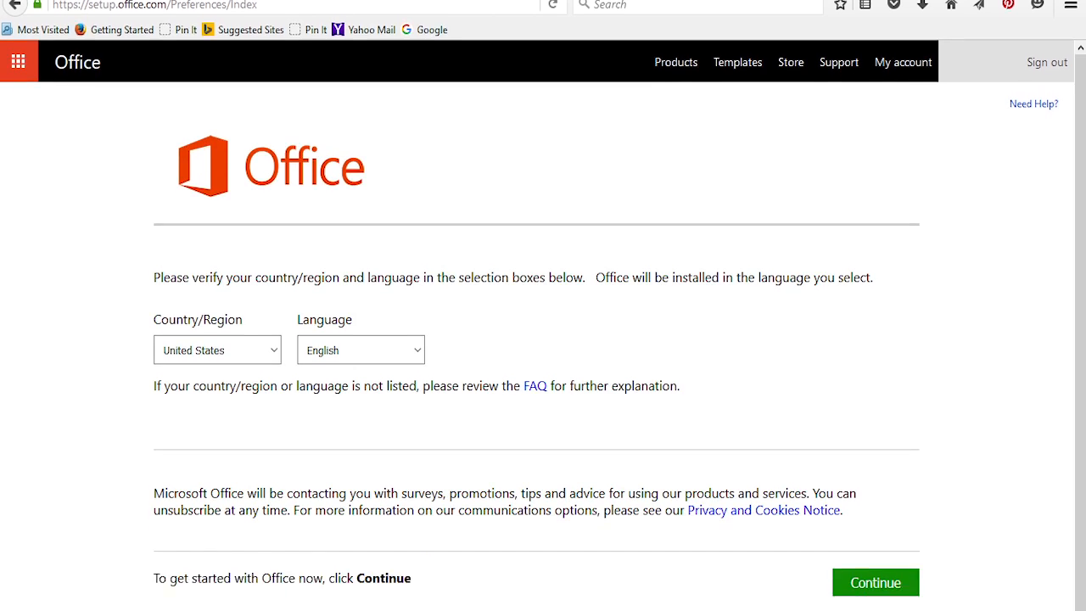
click(875, 582)
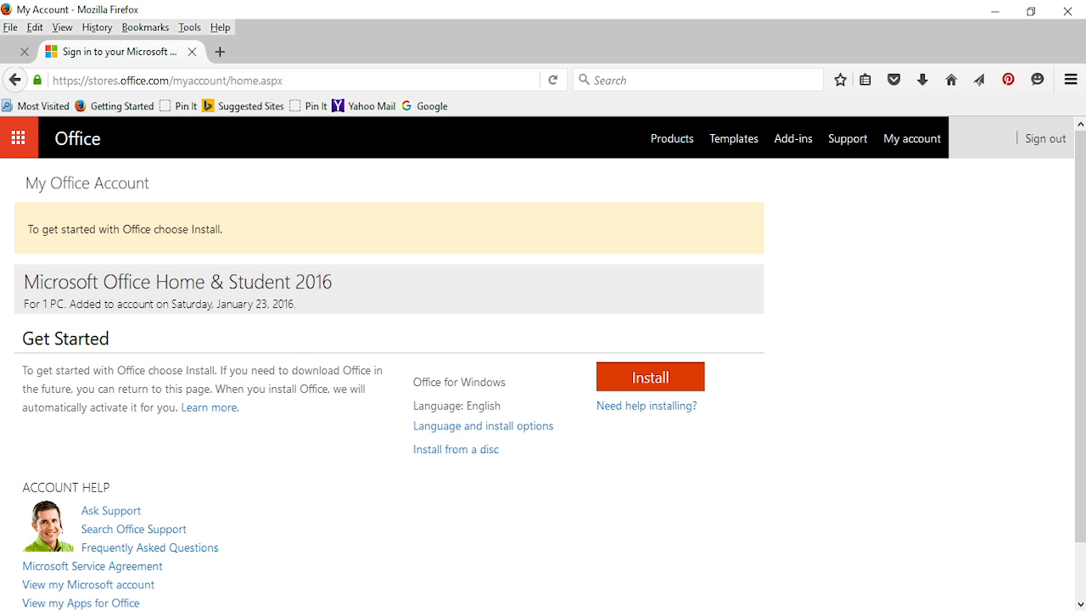
click(650, 376)
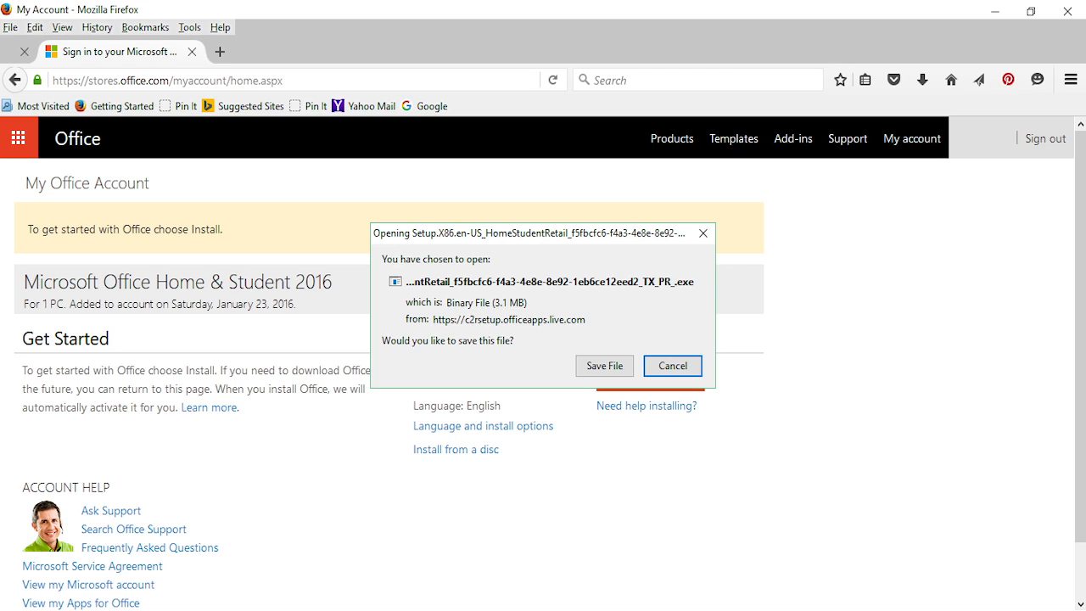
Save the setup file and launch Setup.X86 from the Downloads folder.
click(604, 366)
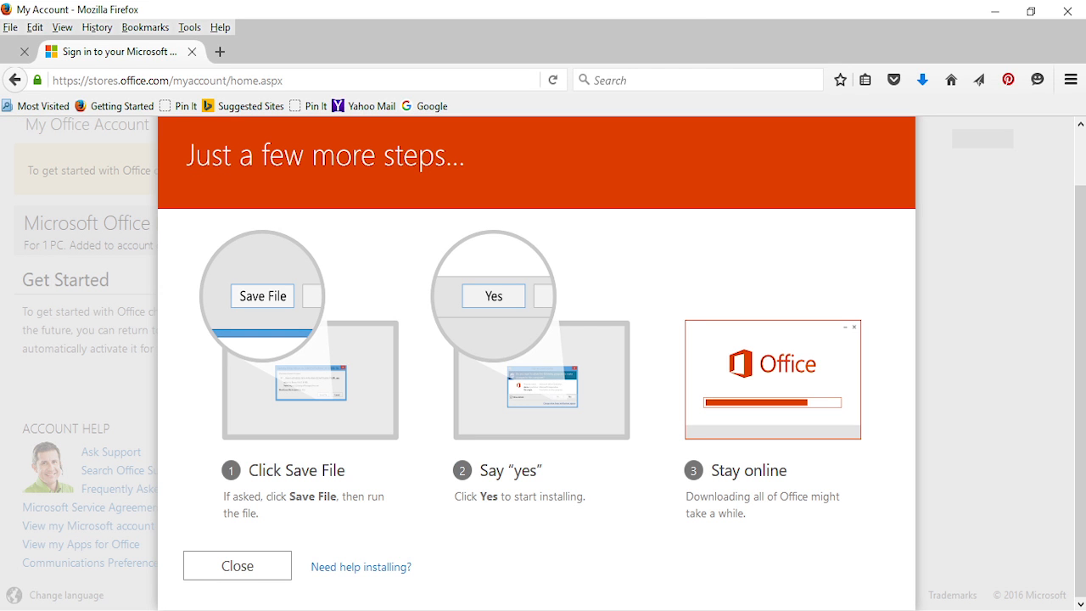
click(237, 565)
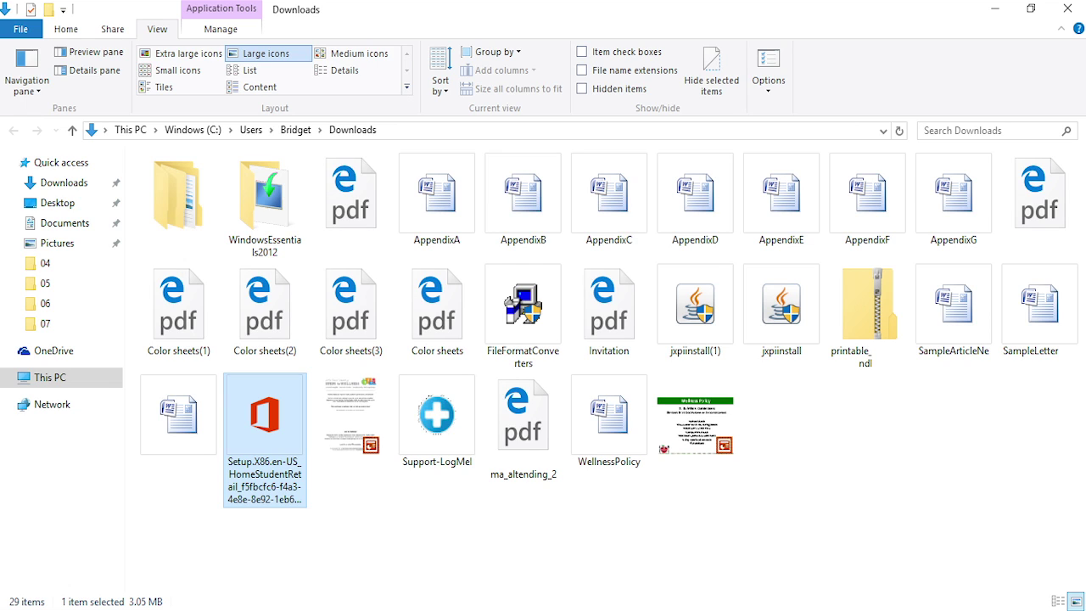
double_click(265, 416)
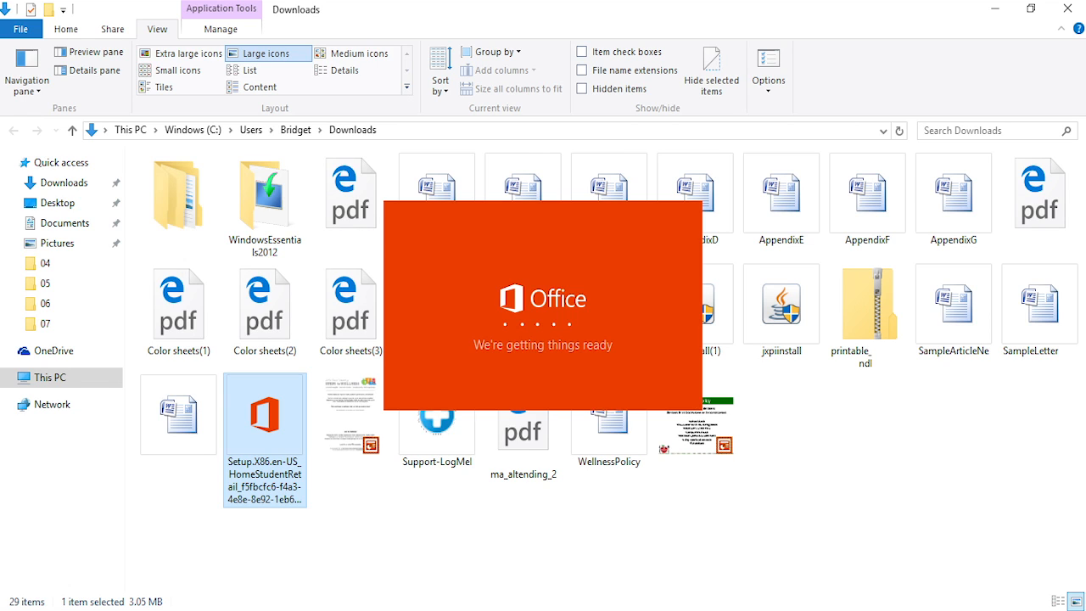